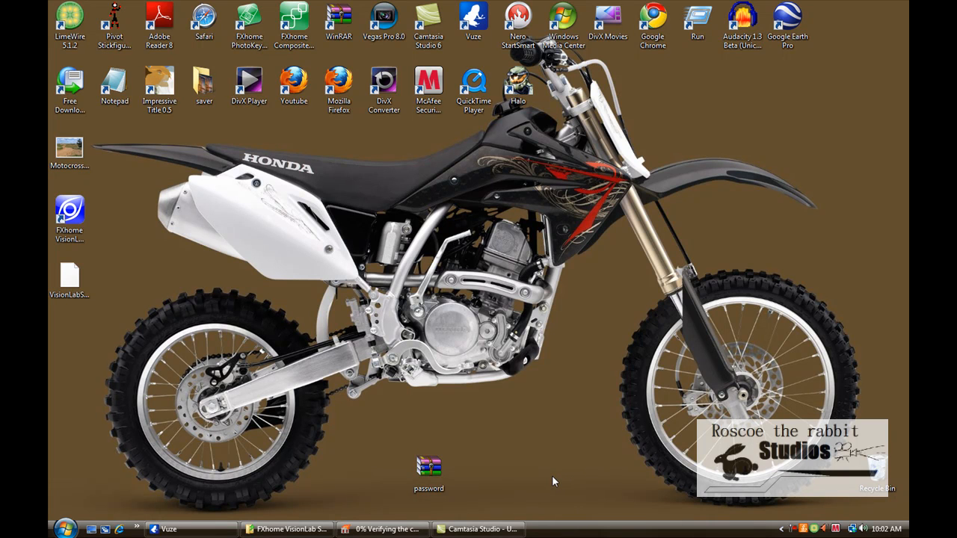
mouse_move(509, 488)
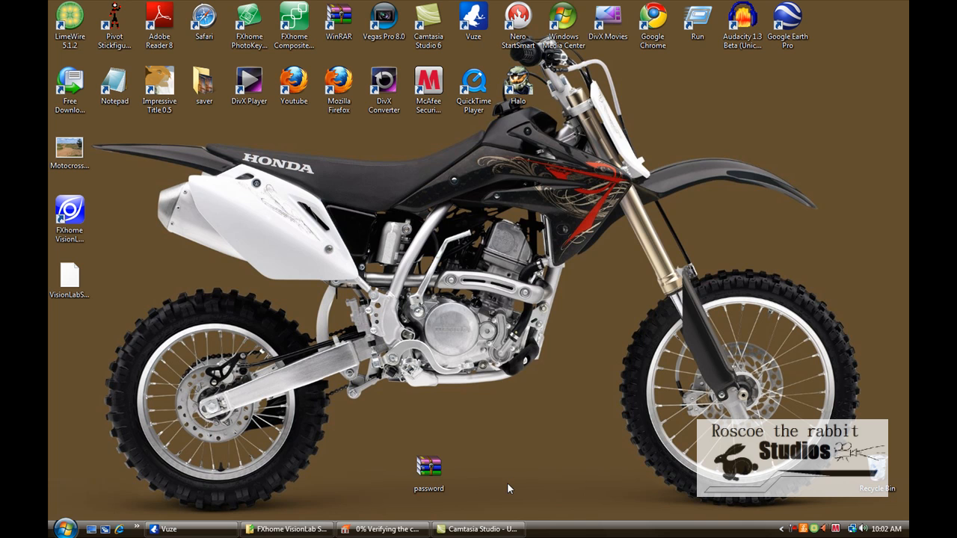
Select the old pasword.rar archive on the desktop for deletion
left_click(428, 471)
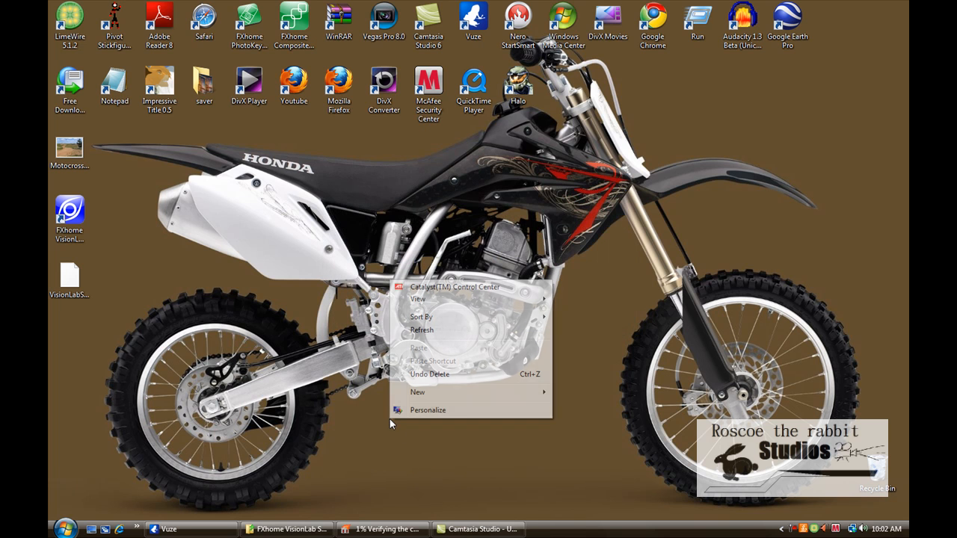
Create a new desktop folder named pasword
left_click(417, 392)
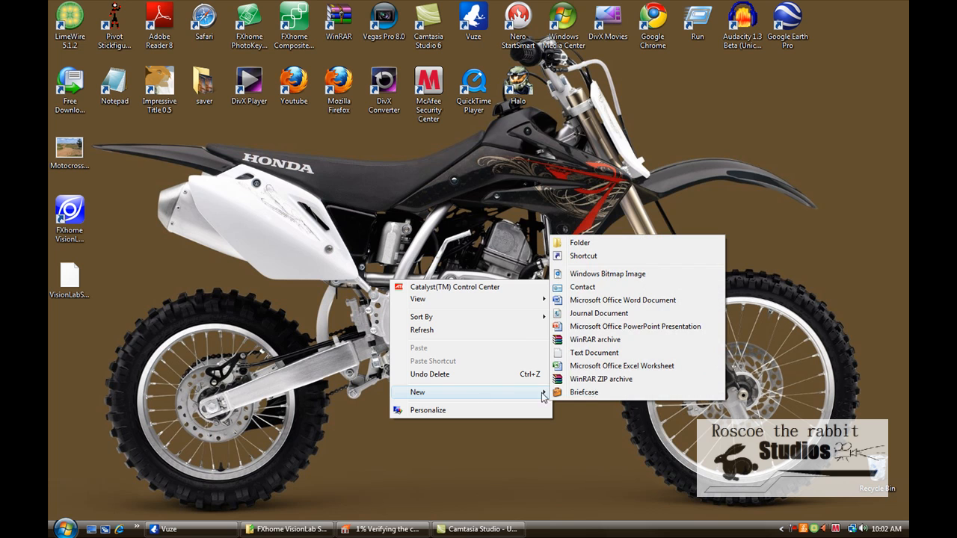
left_click(581, 242)
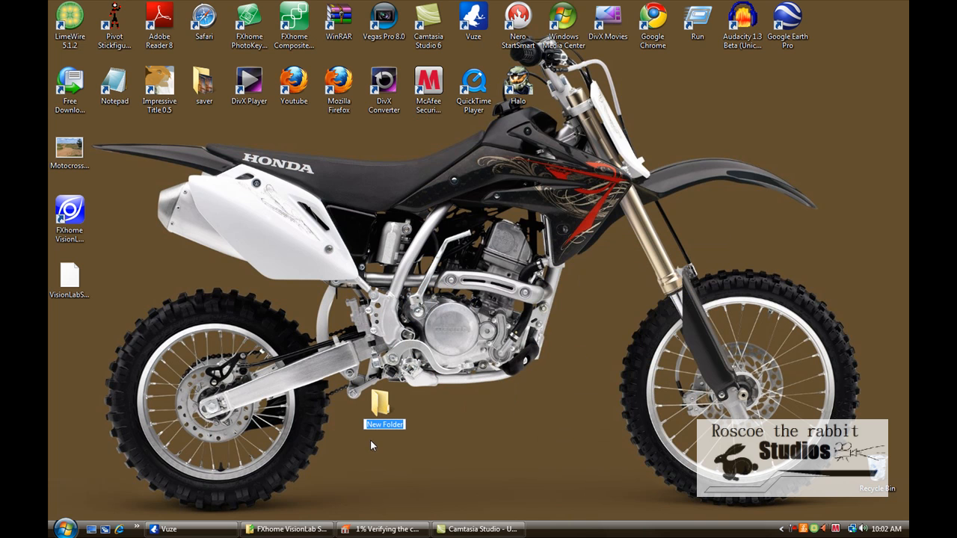
type("pasword")
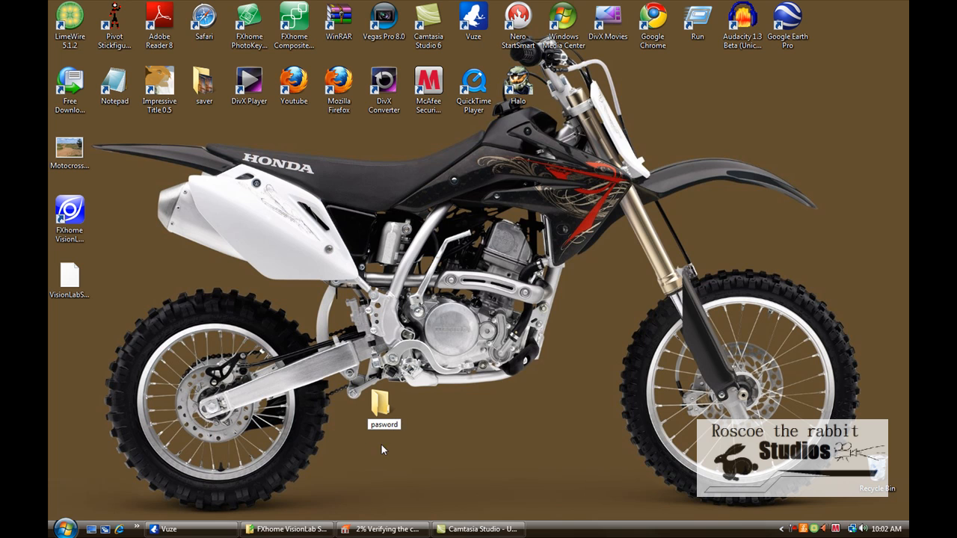
Start archiving the pasword folder and reach the Set password dialog via Advanced settings
right_click(383, 410)
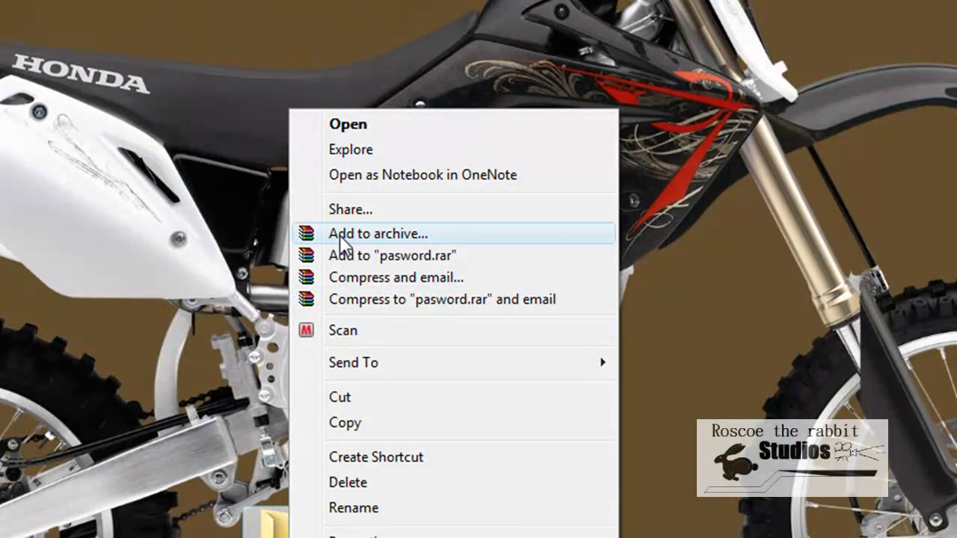
left_click(377, 233)
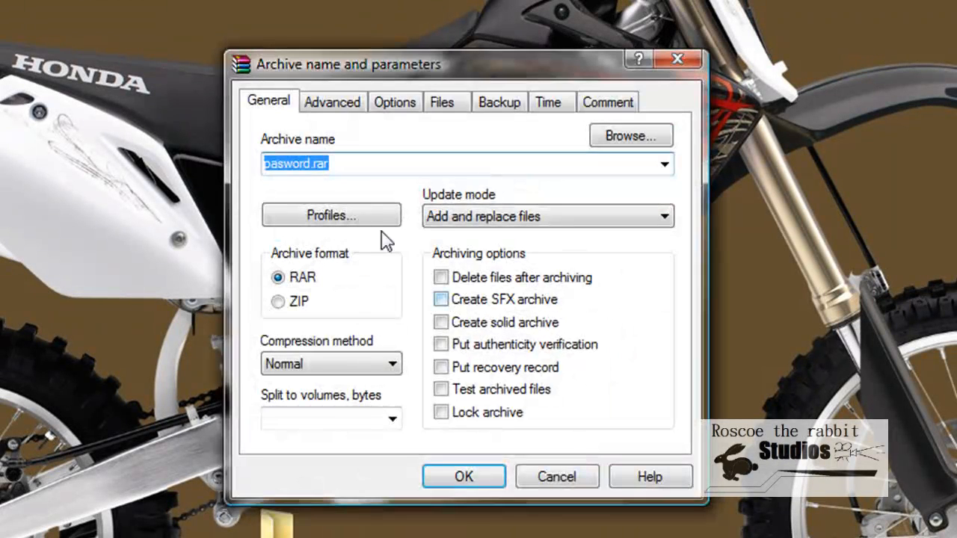
left_click(332, 102)
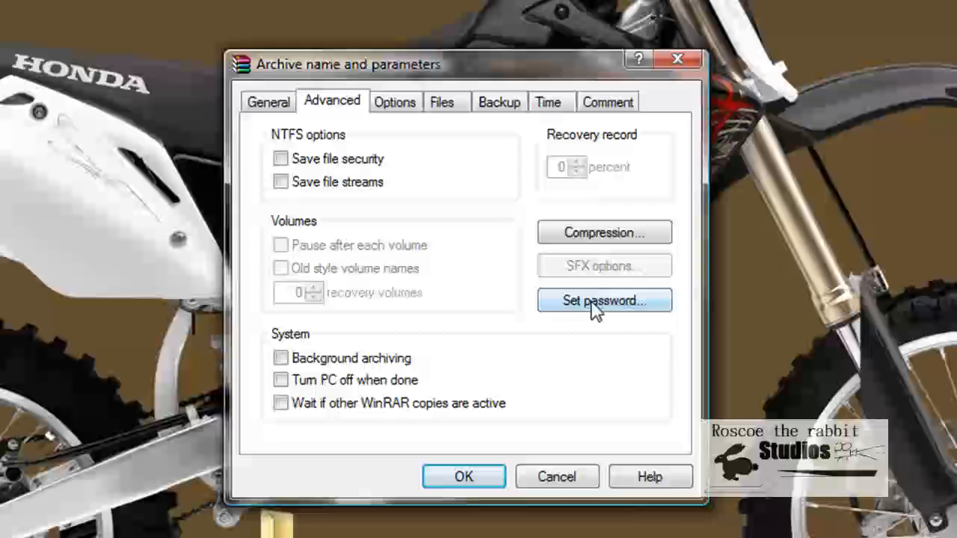
left_click(605, 299)
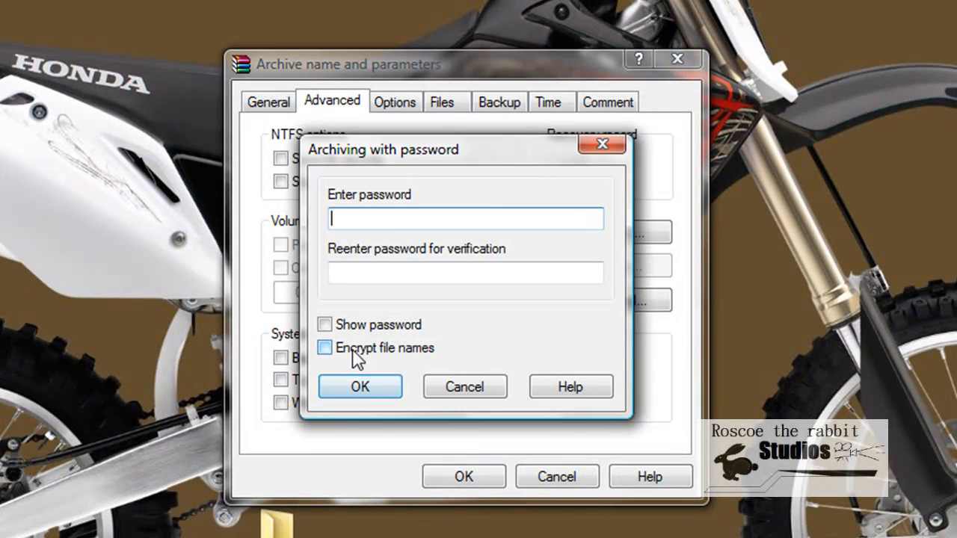
Enter and confirm the password with Encrypt file names on, creating pasword.rar
left_click(324, 347)
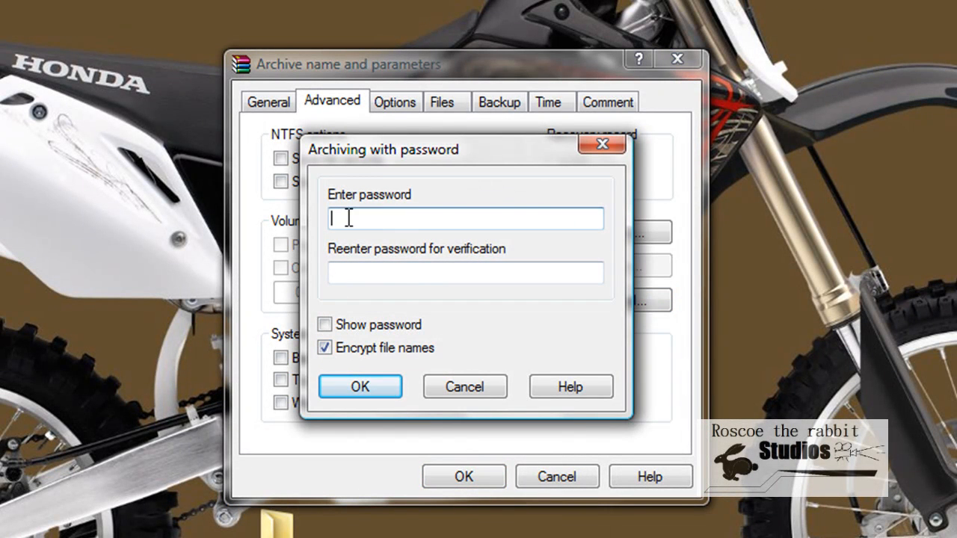
type("••")
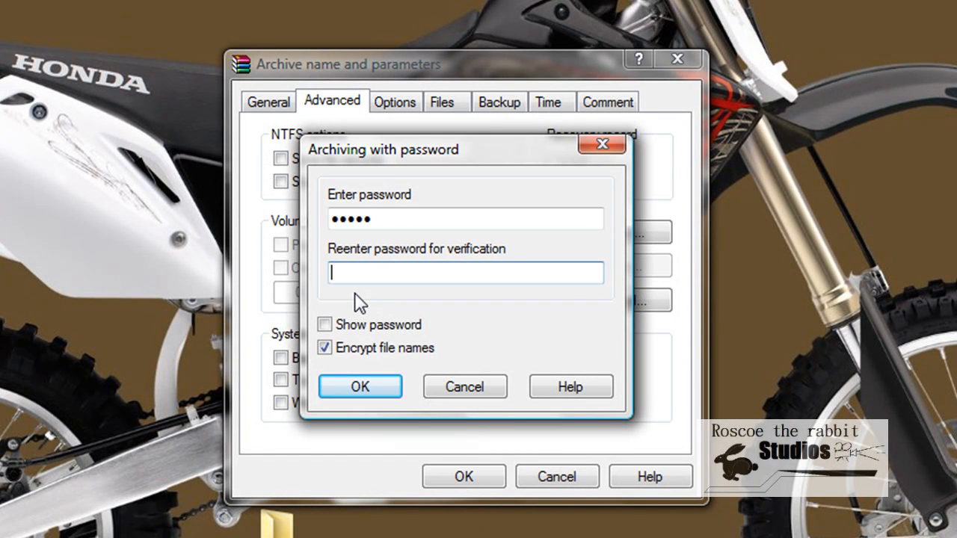
type("•••••")
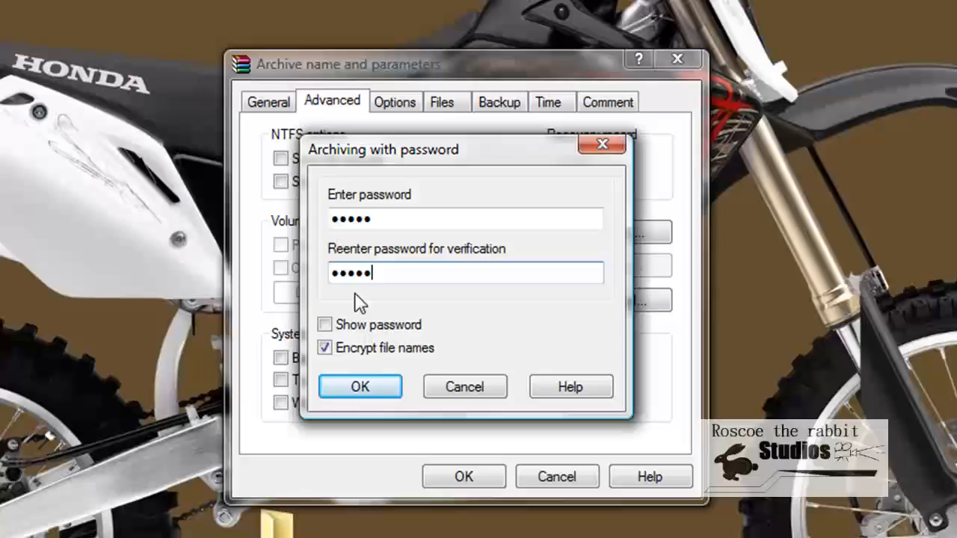
left_click(359, 386)
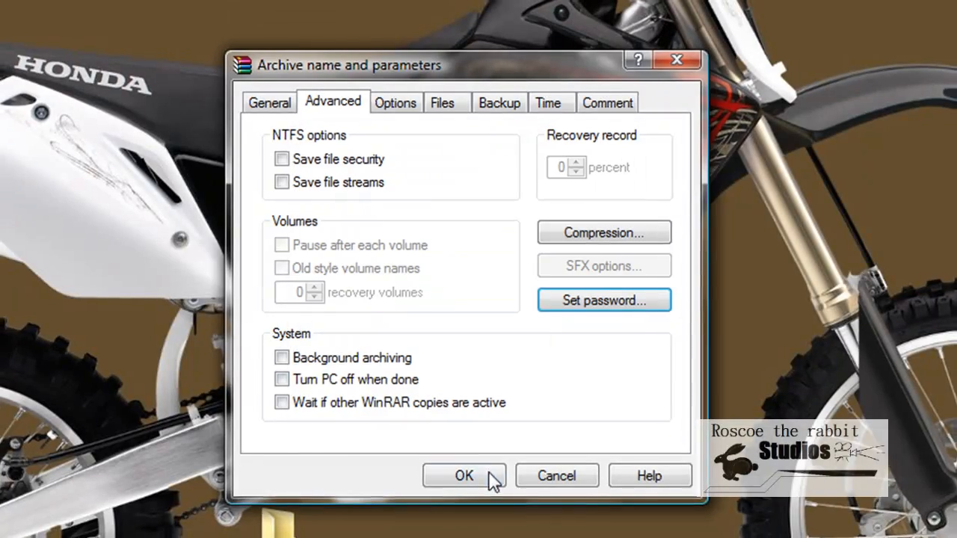
left_click(464, 476)
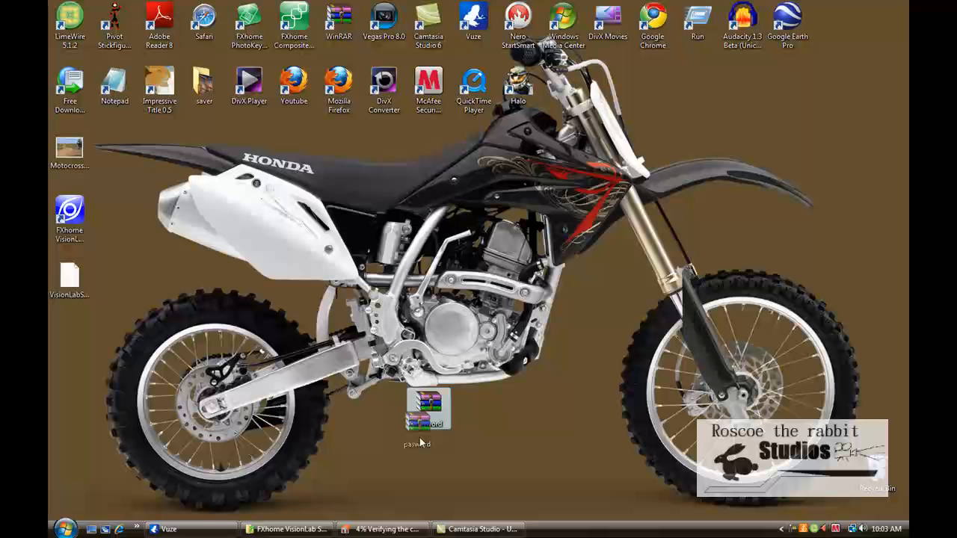
double_click(428, 408)
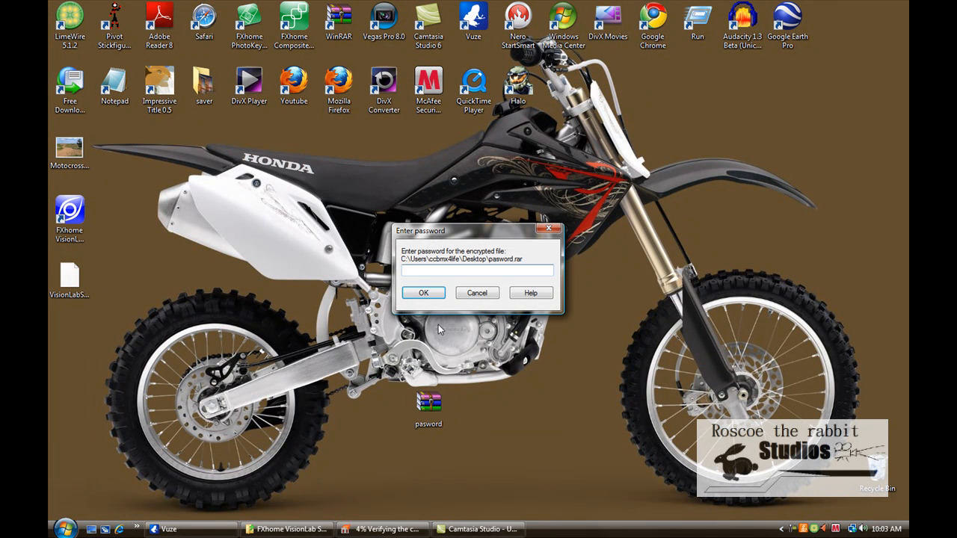
type("•")
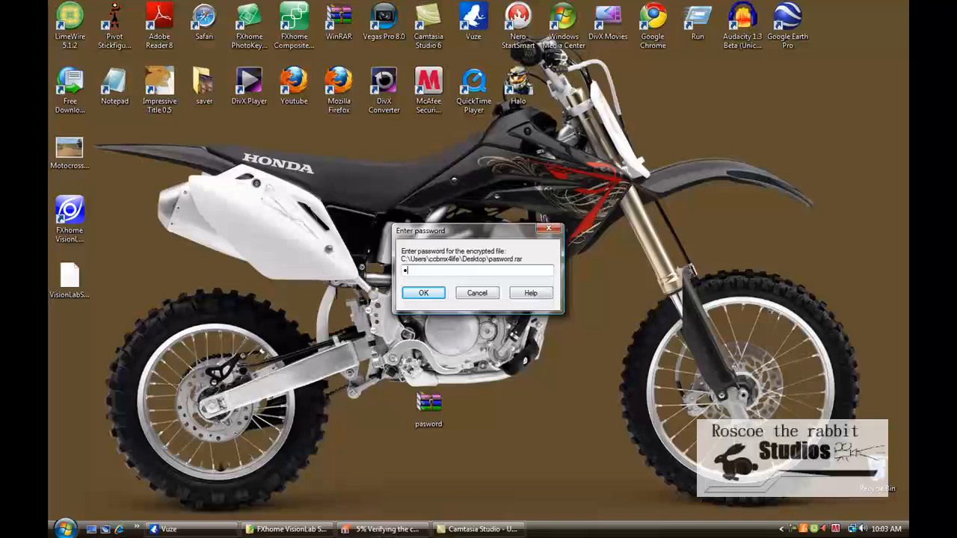
left_click(423, 292)
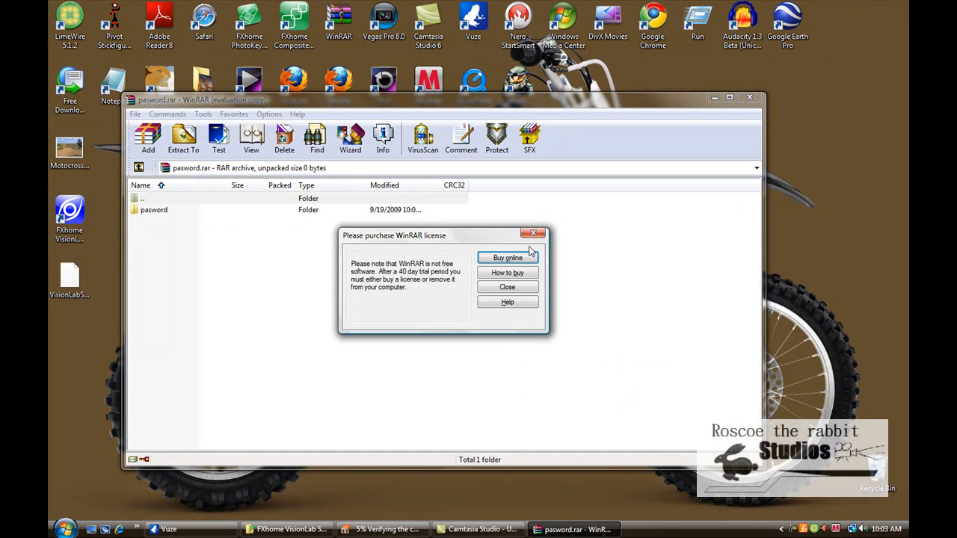
left_click(507, 287)
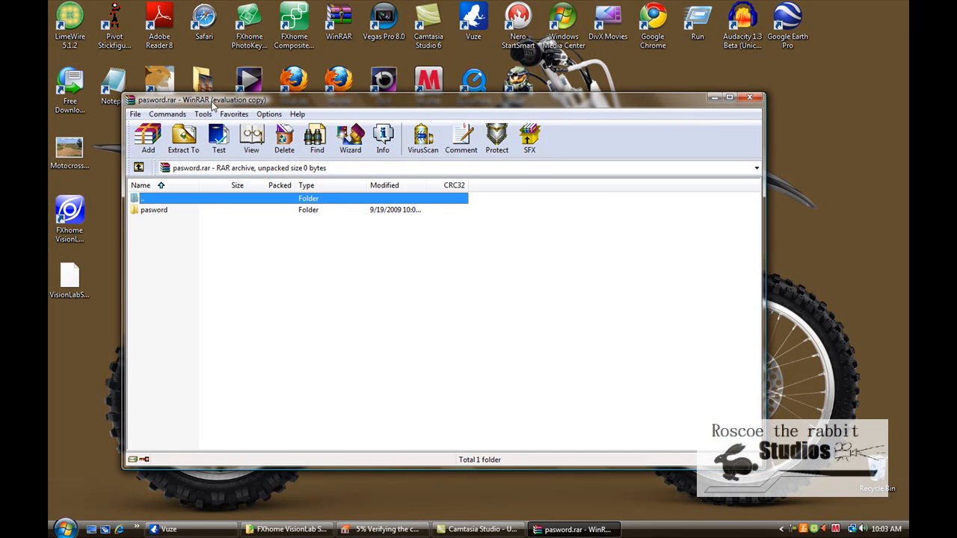
mouse_move(751, 99)
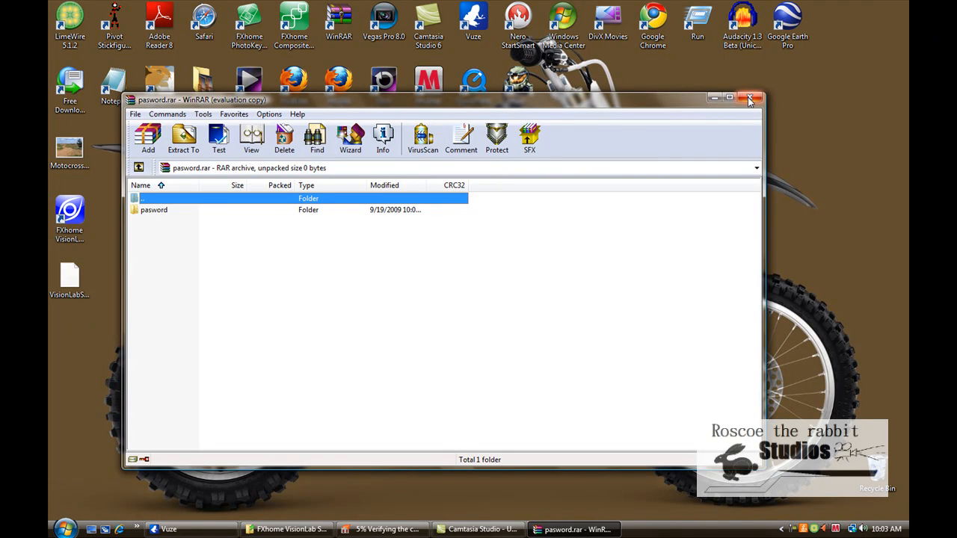
left_click(751, 98)
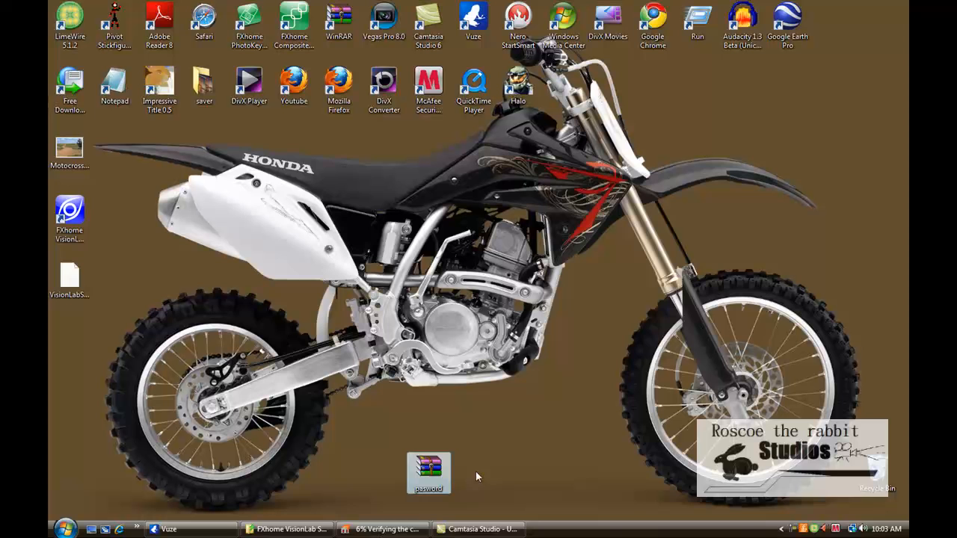
left_click(794, 529)
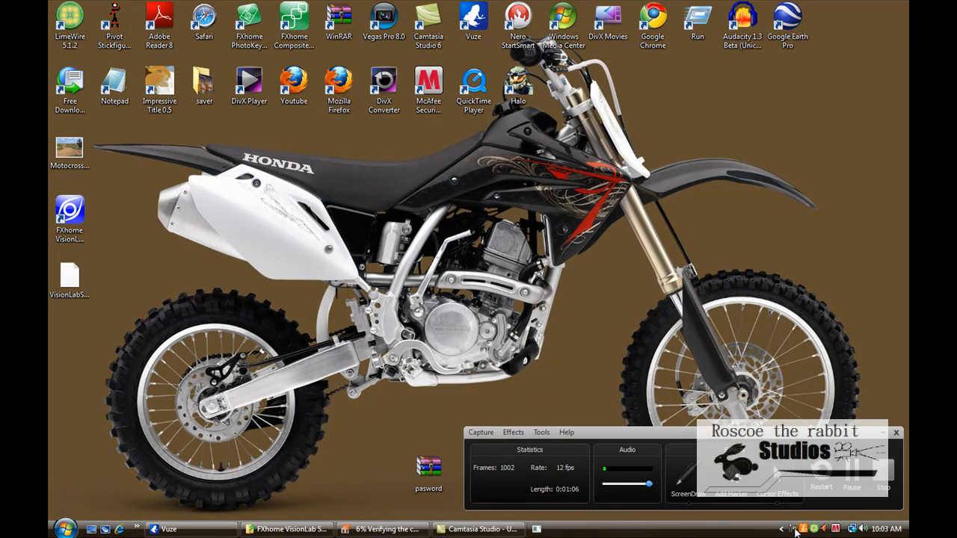